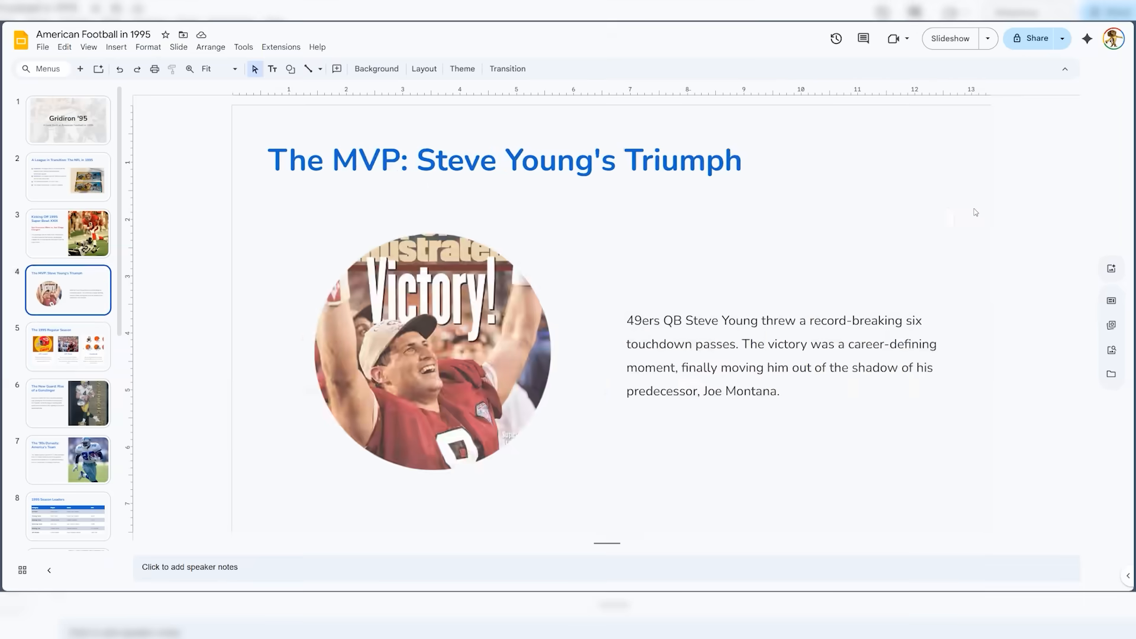
- Display slide 7, The '90s Dynasty: America's Team, about Emmitt Smith and the Cowboys
left_click(67, 461)
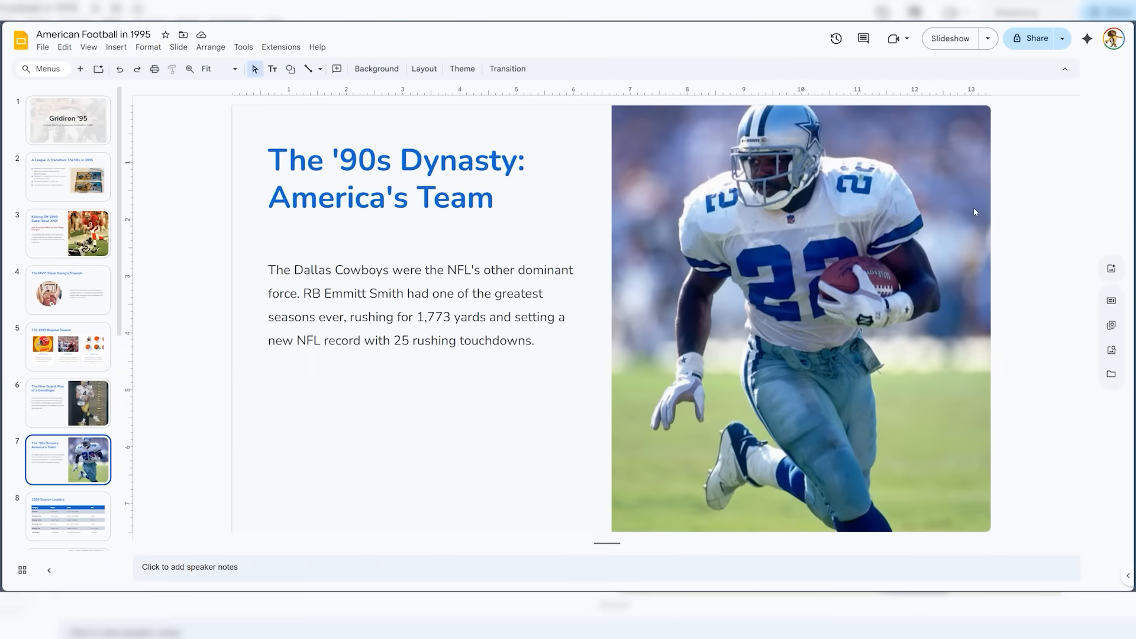